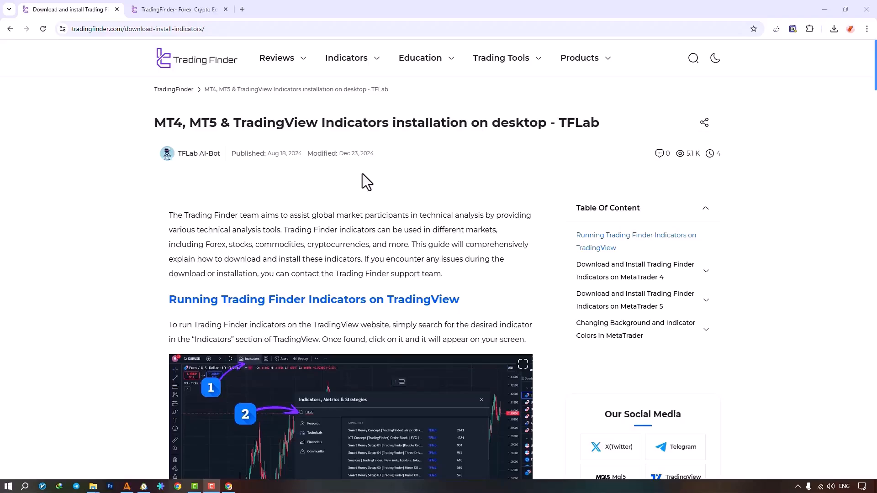
Scroll down through the MetaTrader 4/5 indicator installation guide and back up
scroll("down", 3)
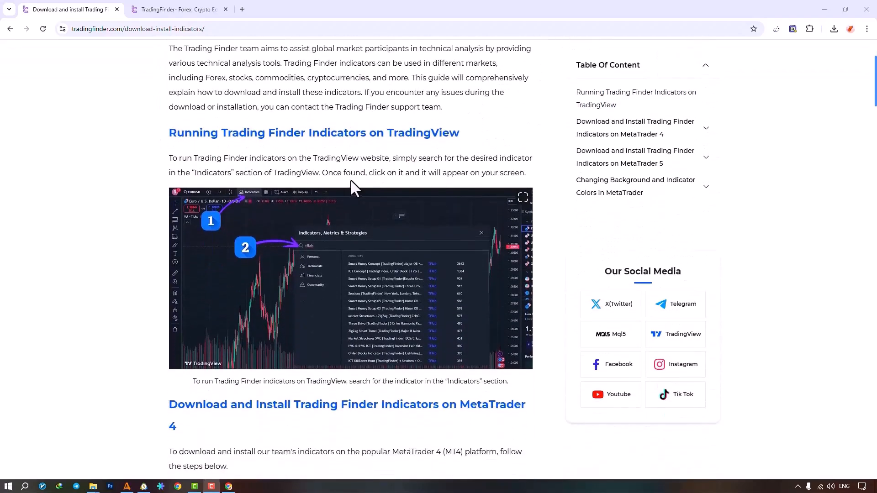
scroll("down", 3)
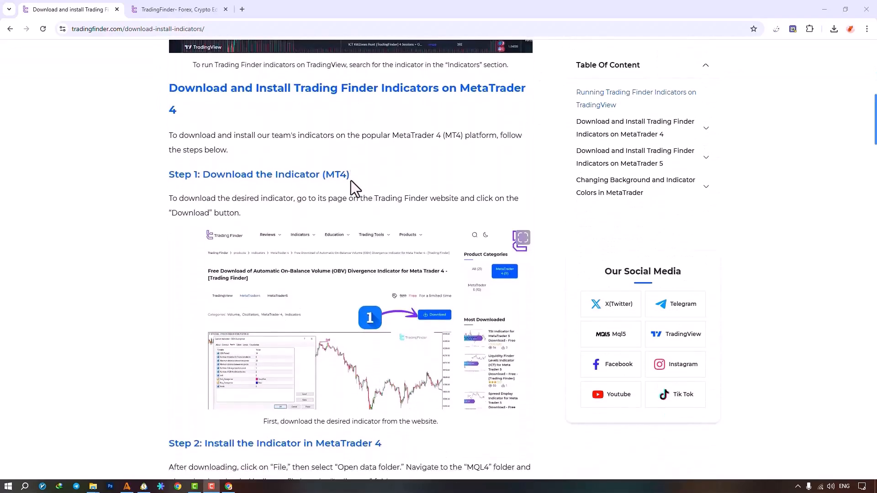
scroll("down", 3)
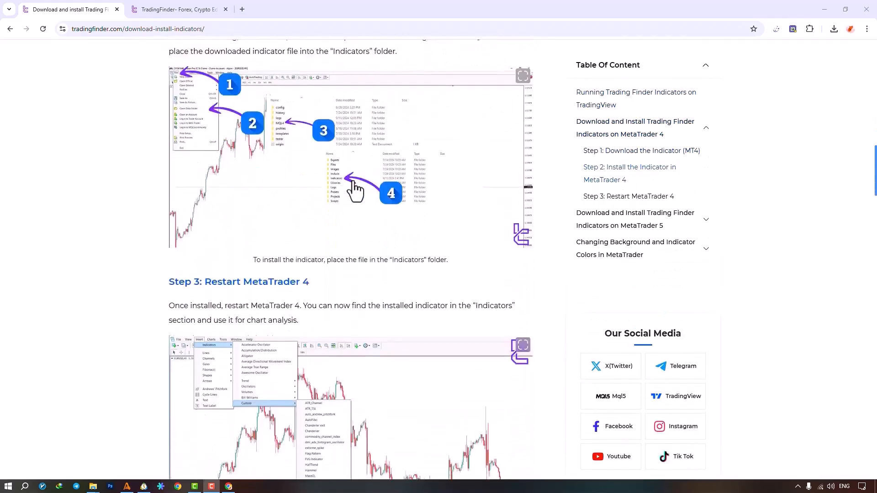
scroll("down", 3)
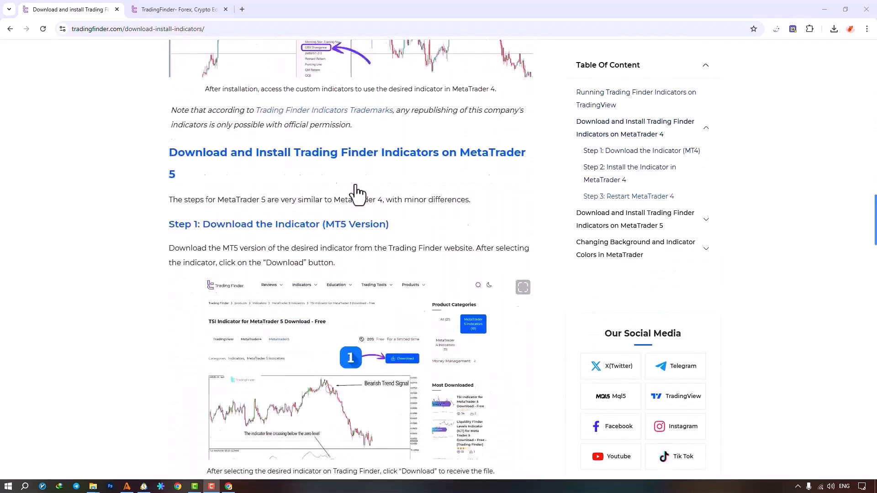
scroll("down", 3)
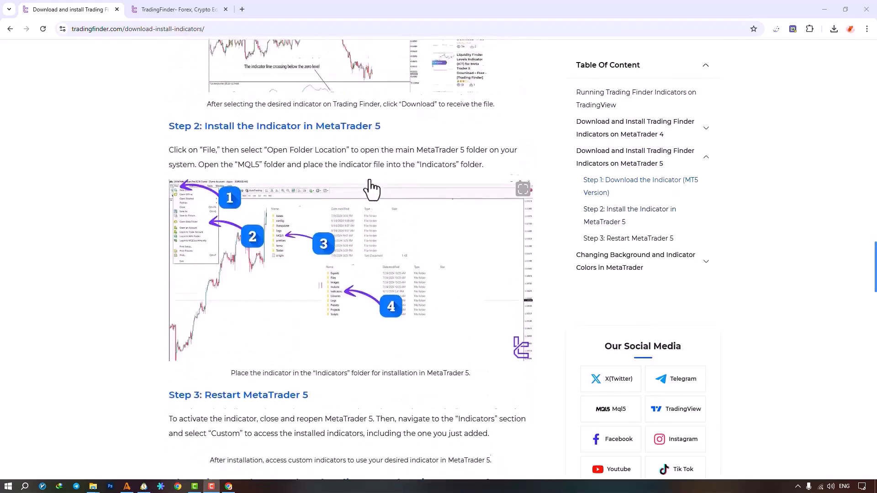
scroll("up", 3)
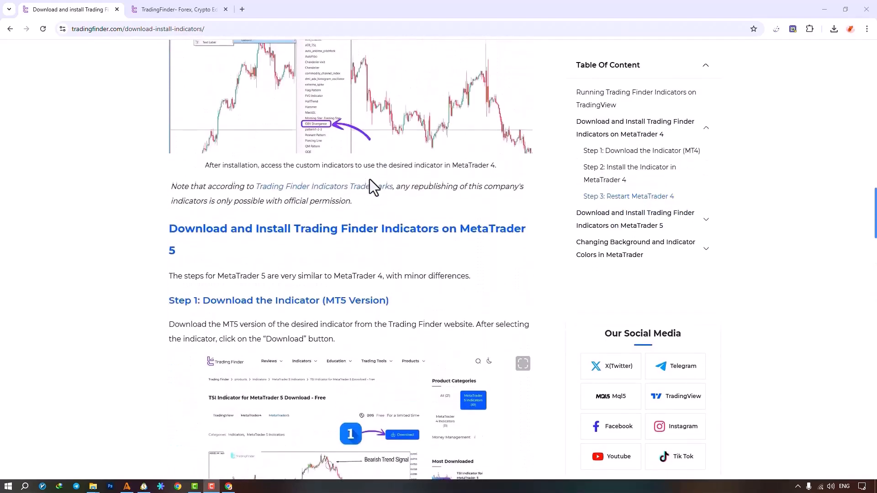
scroll("up", 3)
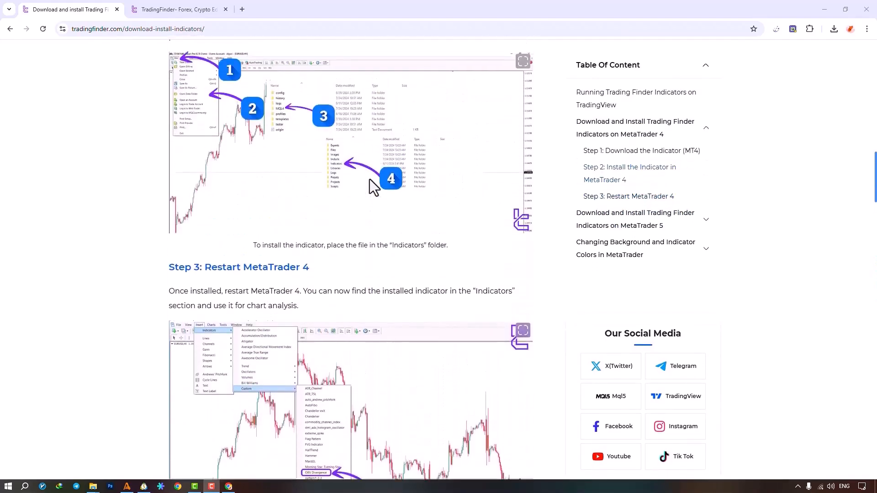
scroll("up", 3)
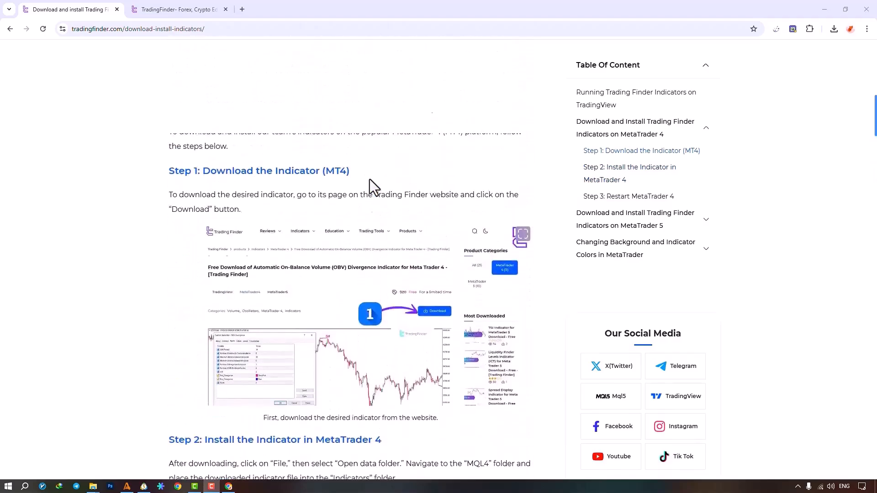
scroll("up", 3)
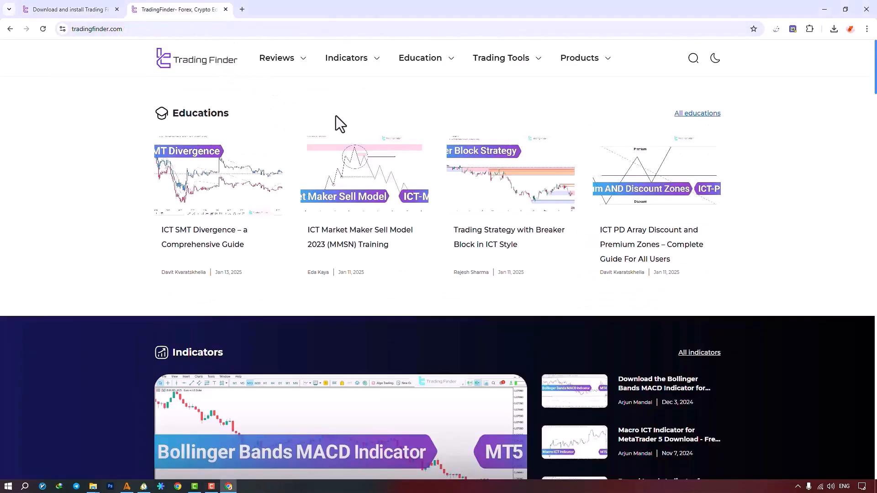
Go to MT5 Indicators from the Indicators menu and scroll the catalogue
left_click(346, 57)
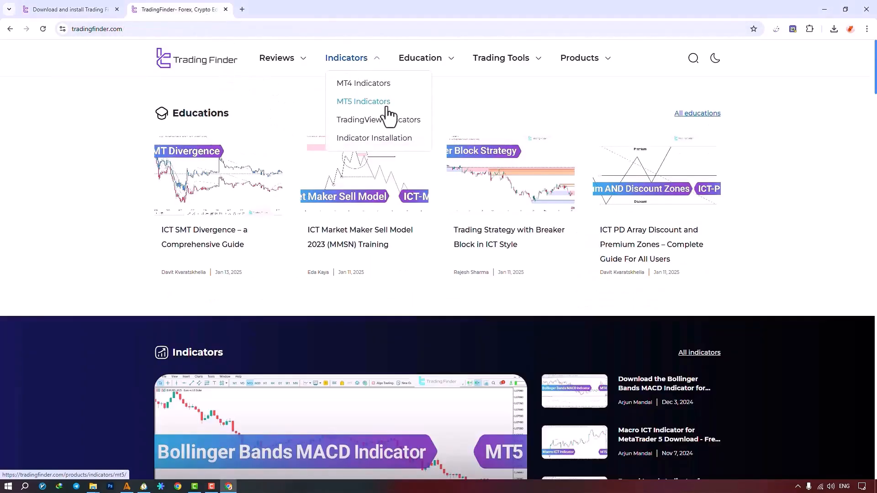
mouse_move(364, 115)
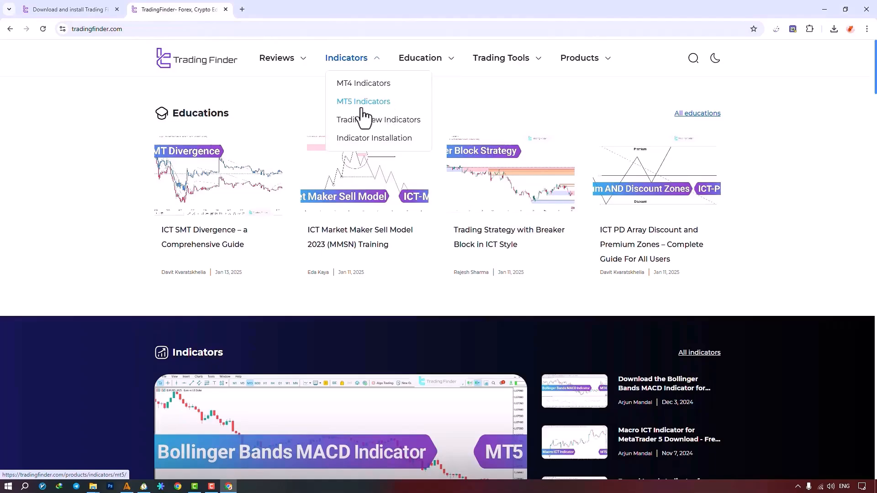
left_click(363, 102)
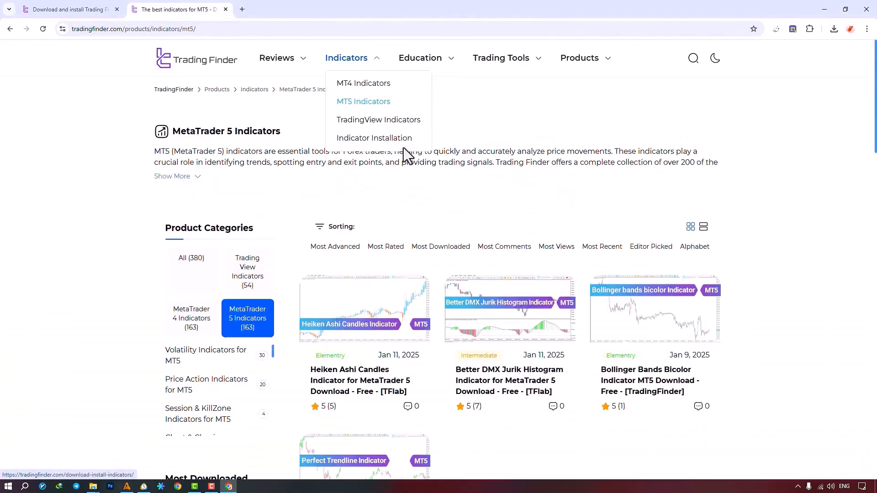
scroll("down", 3)
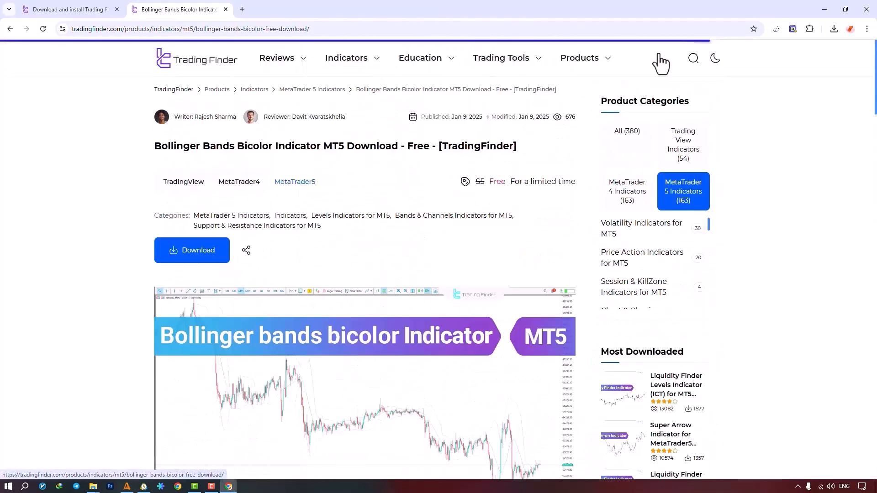
mouse_move(360, 178)
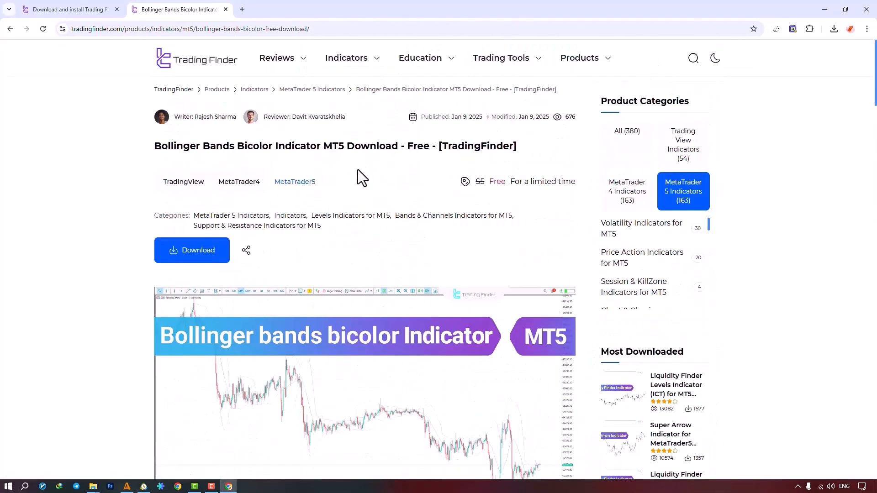
Read the Bollinger Bands Bicolor description, specifications and trend examples, then return to the top
scroll("down", 3)
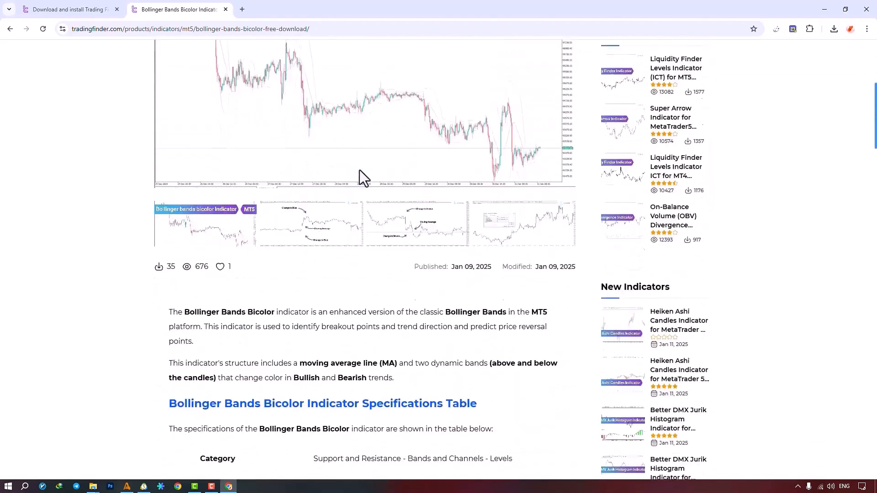
scroll("down", 3)
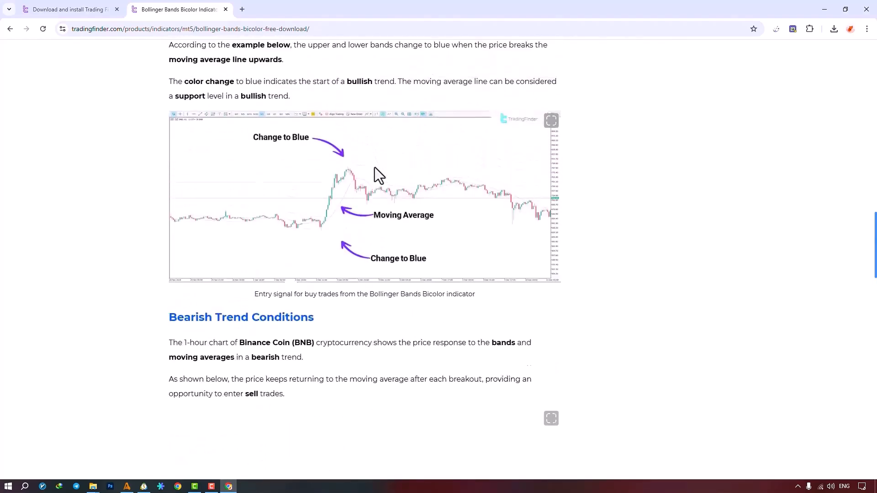
scroll("up", 3)
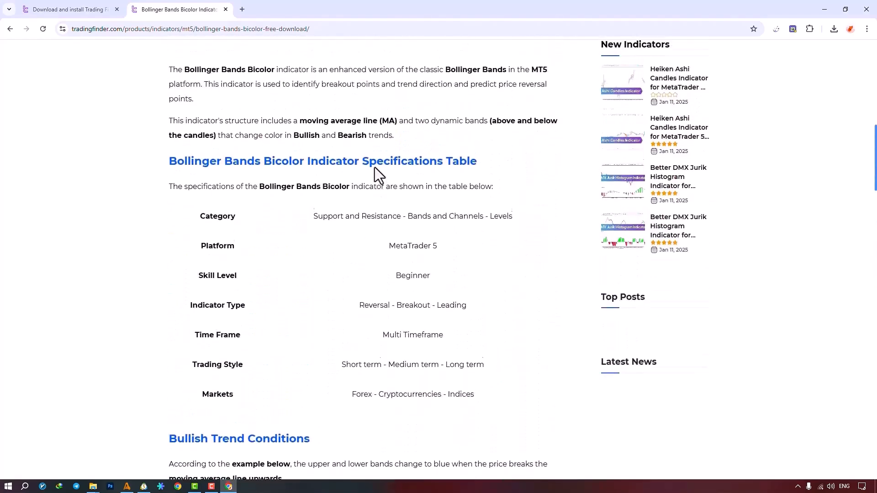
scroll("up", 3)
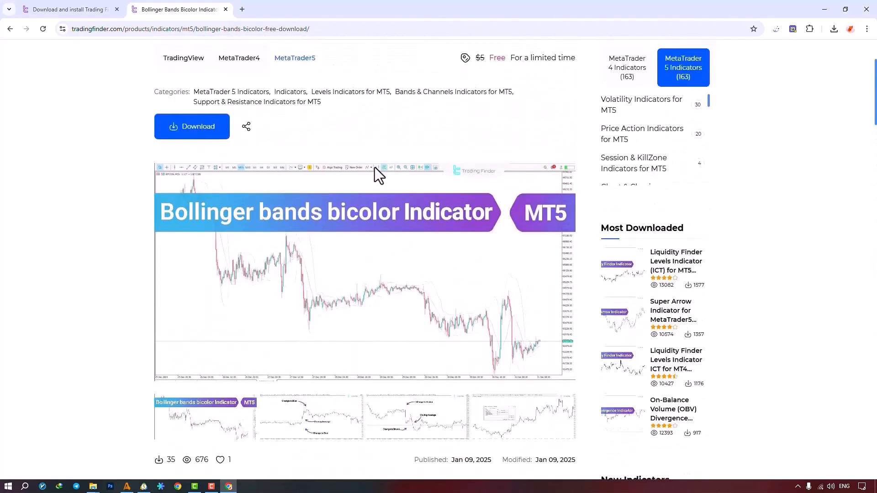
scroll("up", 3)
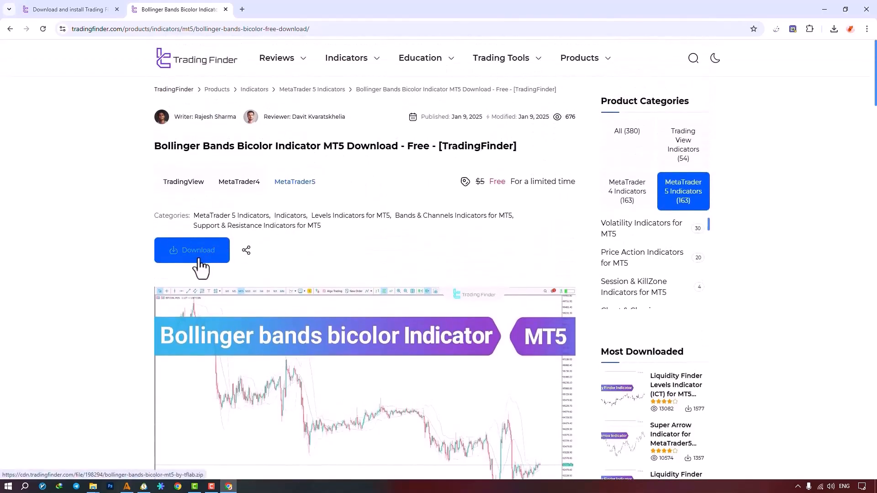
mouse_move(218, 257)
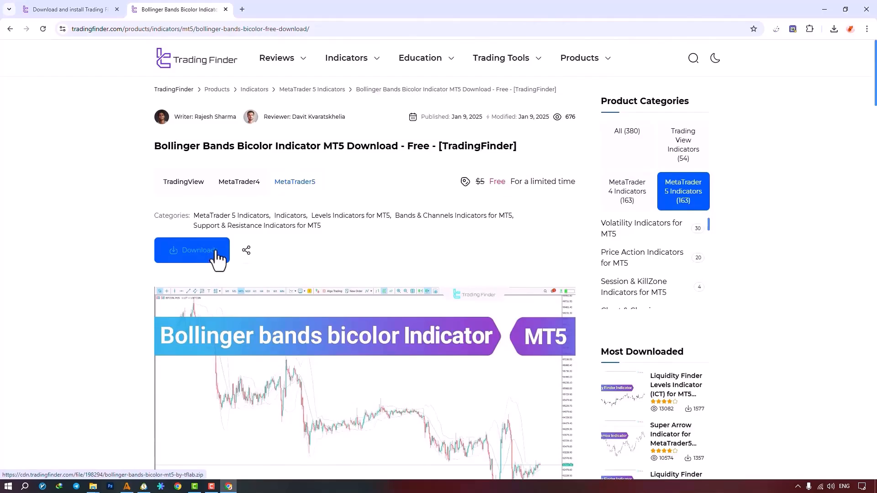
mouse_move(233, 237)
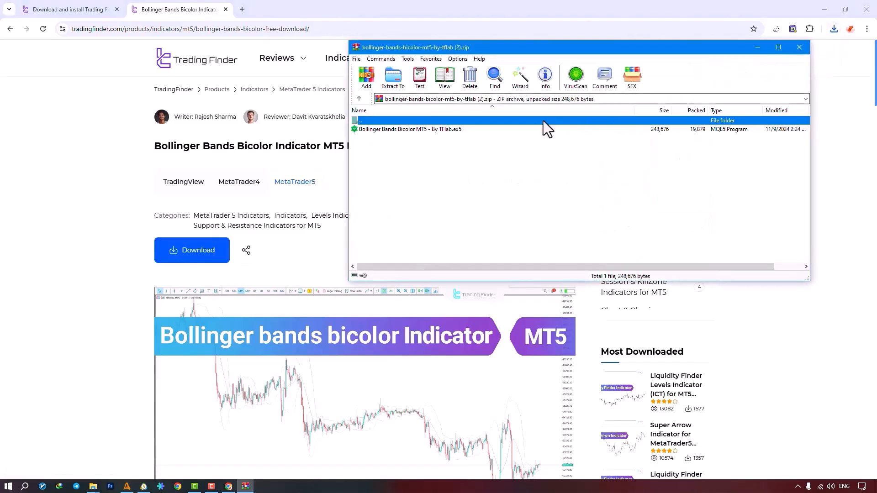
Inspect the archive's Bollinger Bands Bicolor MT5 - By TFlab.ex5 file and switch to MetaTrader 5
left_click(412, 158)
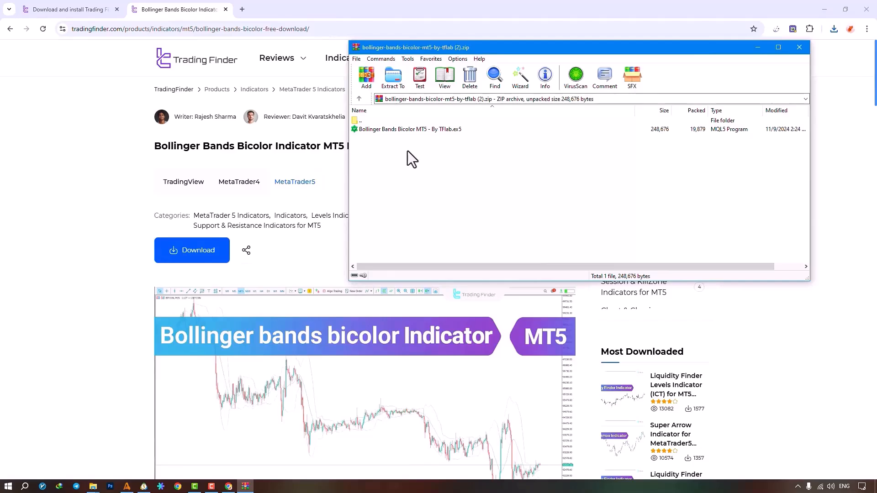
left_click(411, 129)
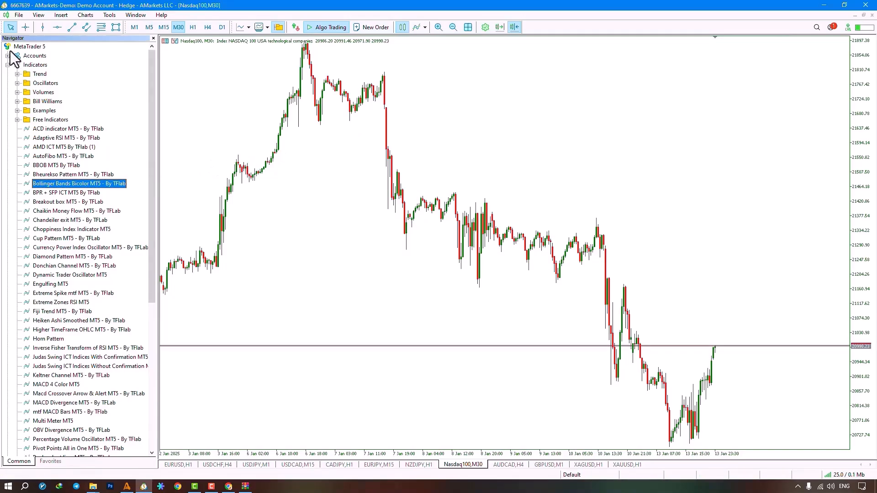
mouse_move(104, 190)
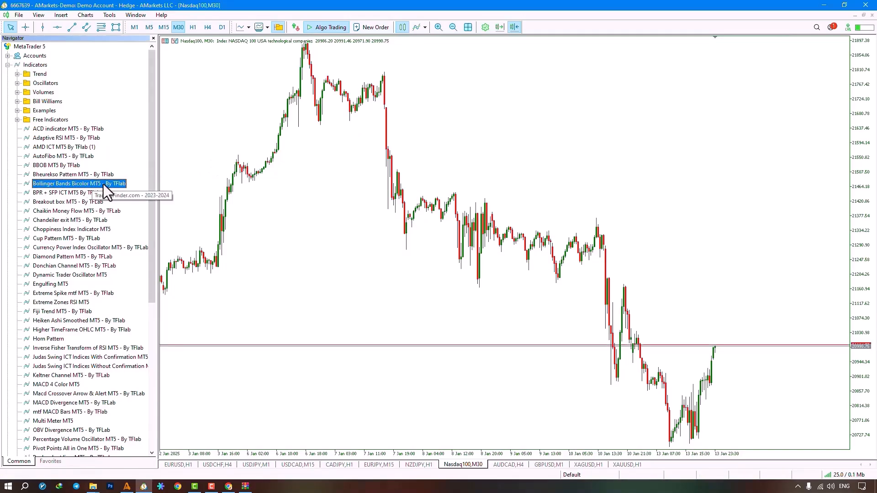
mouse_move(468, 285)
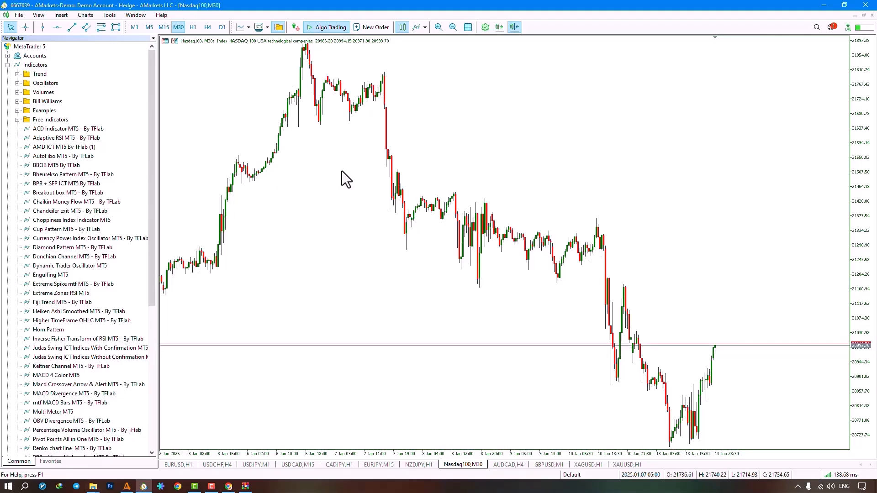
Open the terminal's data folder from the File menu
left_click(18, 15)
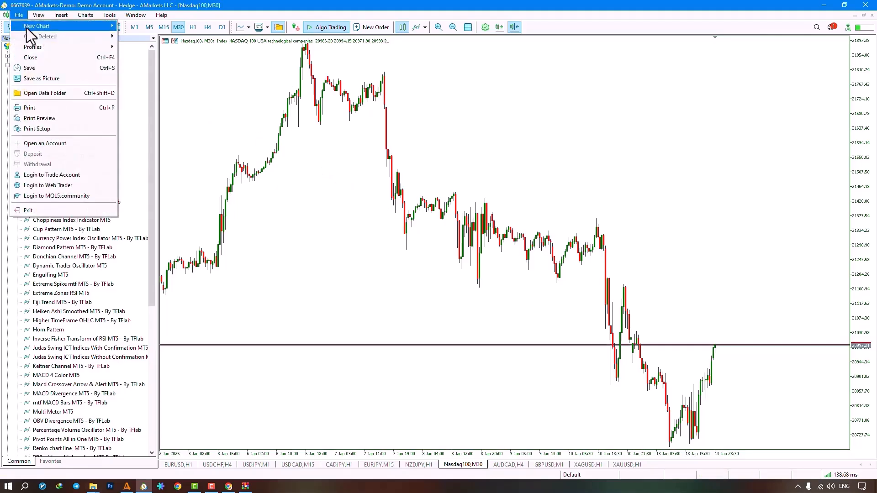
mouse_move(81, 92)
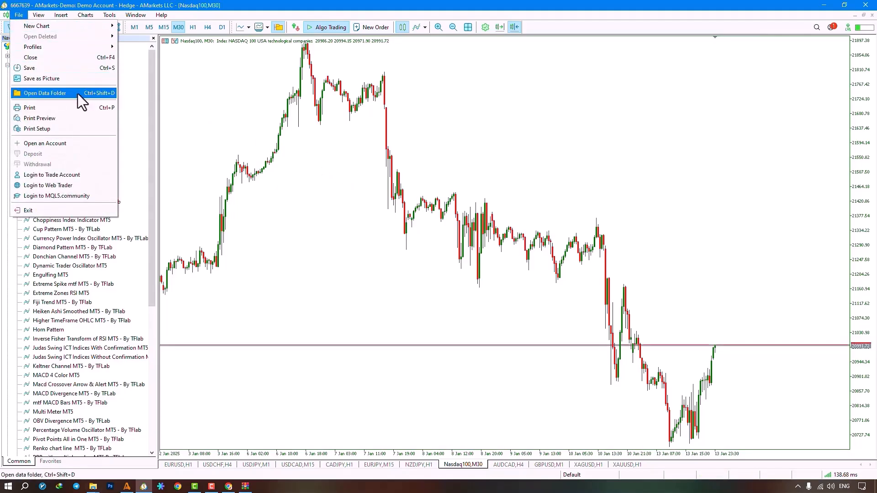
left_click(45, 93)
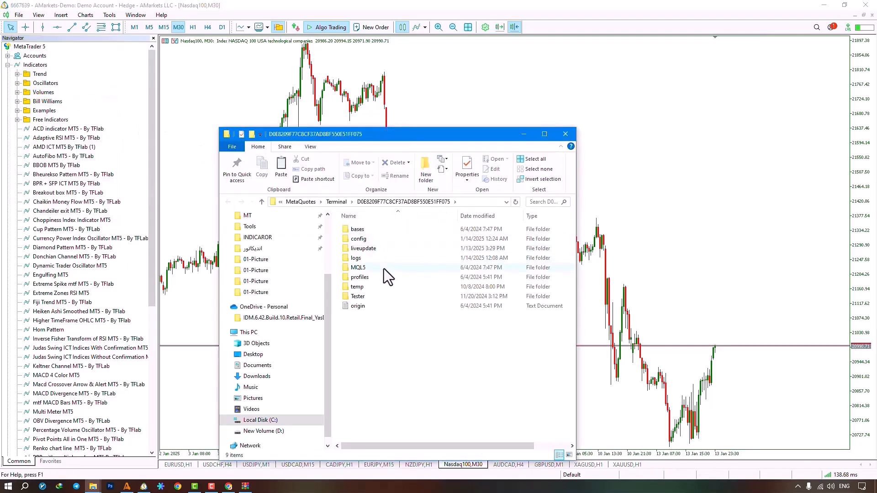
Go into MQL5 > Indicators and place the Bollinger Bands Bicolor .ex5 file there
double_click(358, 268)
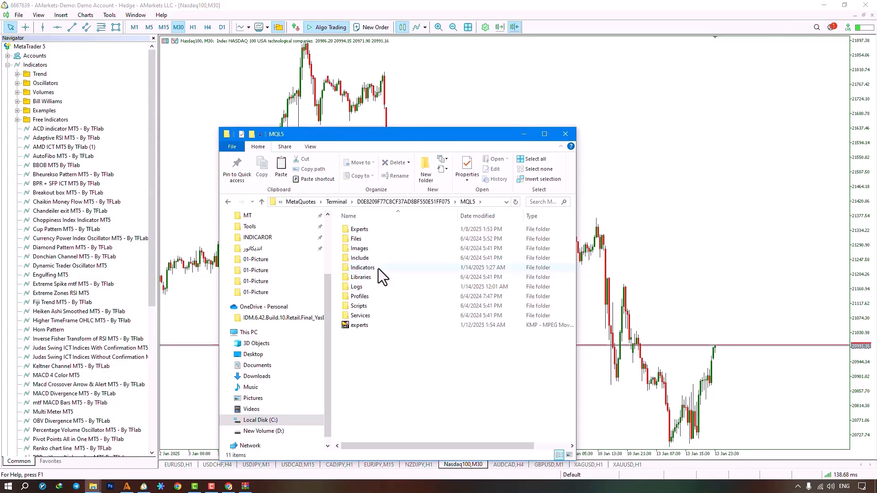
double_click(362, 267)
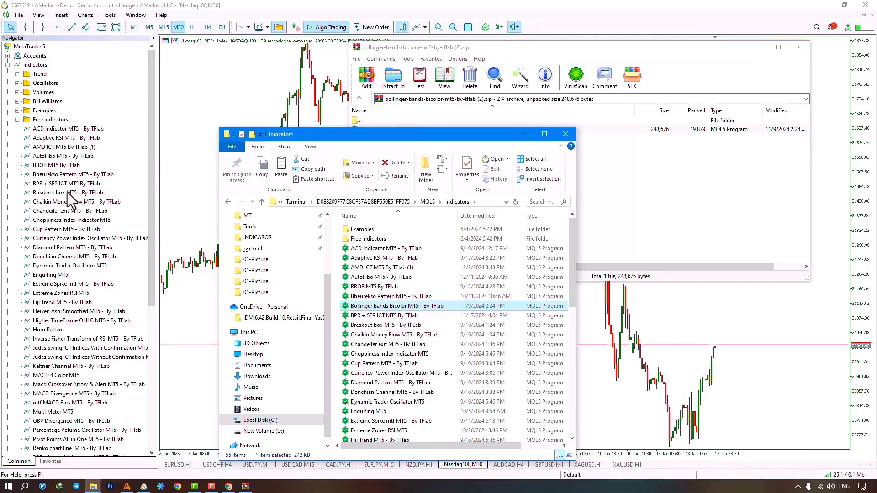
Refresh the Navigator indicator list to show Bollinger Bands Bicolor MT5 - By TFlab
right_click(56, 193)
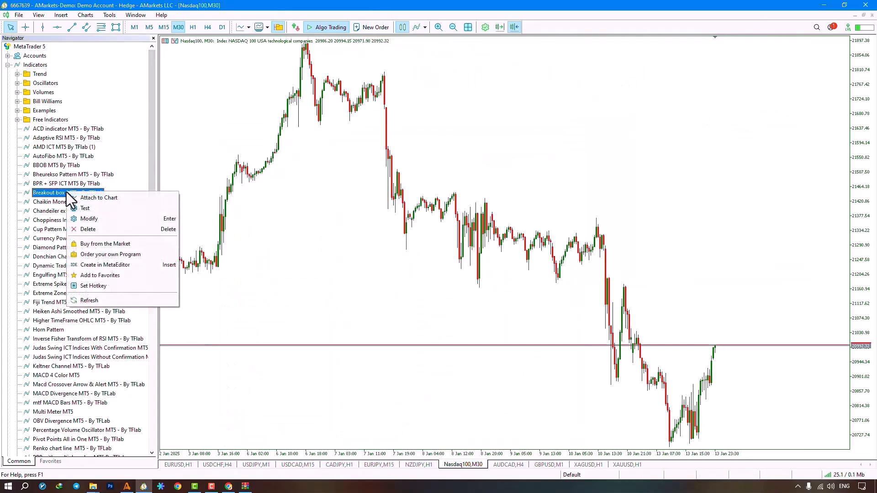
mouse_move(89, 301)
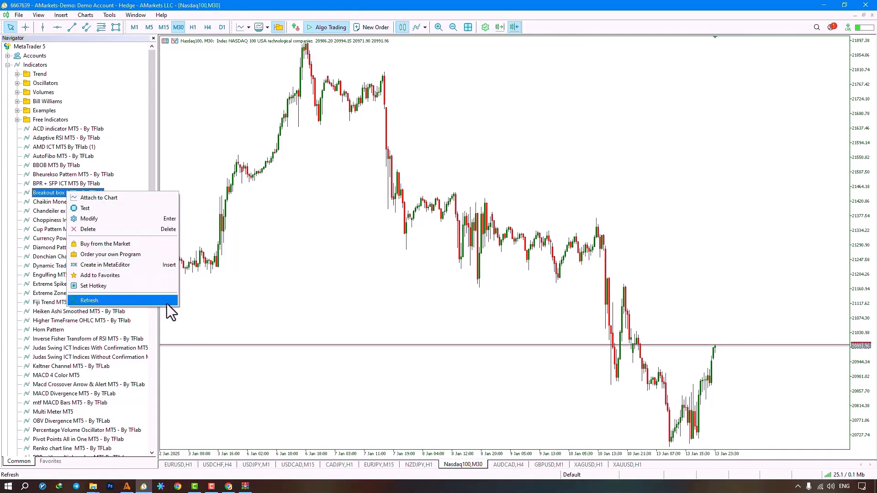
left_click(88, 300)
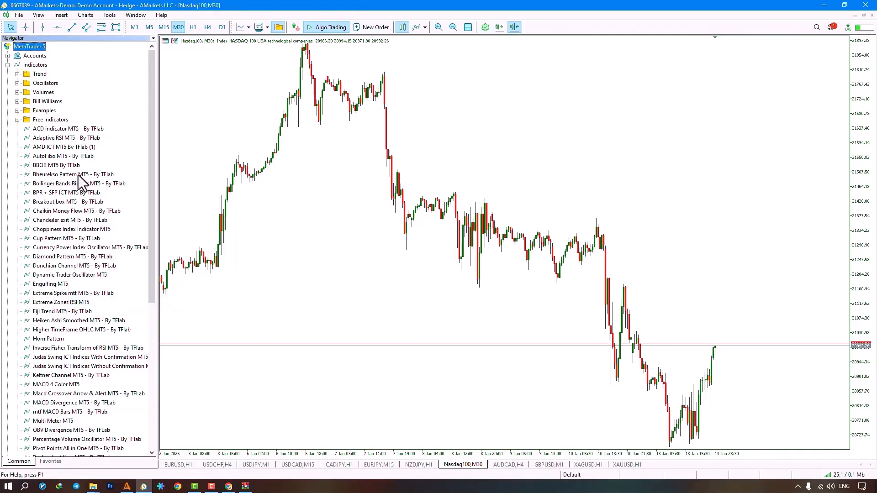
mouse_move(84, 192)
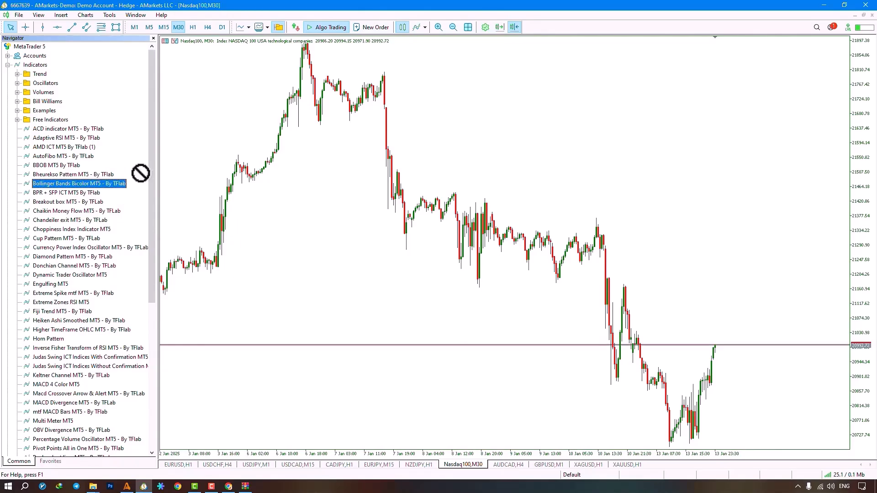
Attach Bollinger Bands Bicolor MT5 to the Nasdaq100 M30 chart after reviewing Common and Visualization tabs
double_click(79, 183)
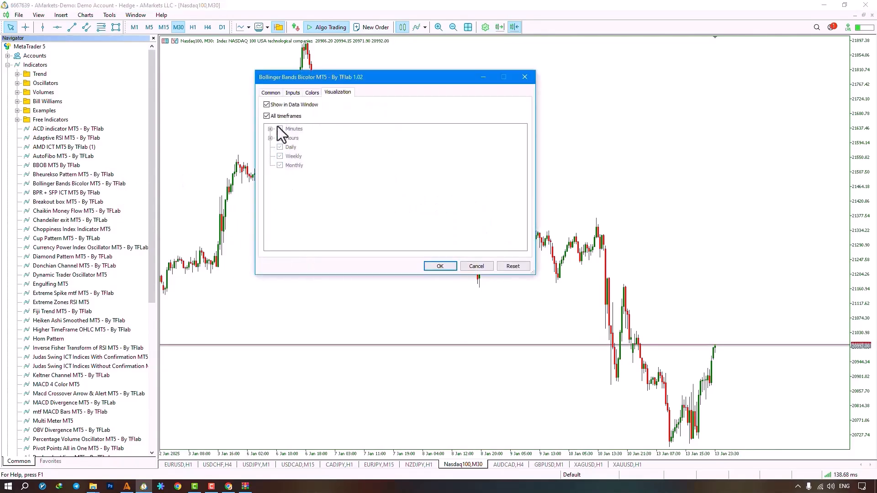
left_click(271, 92)
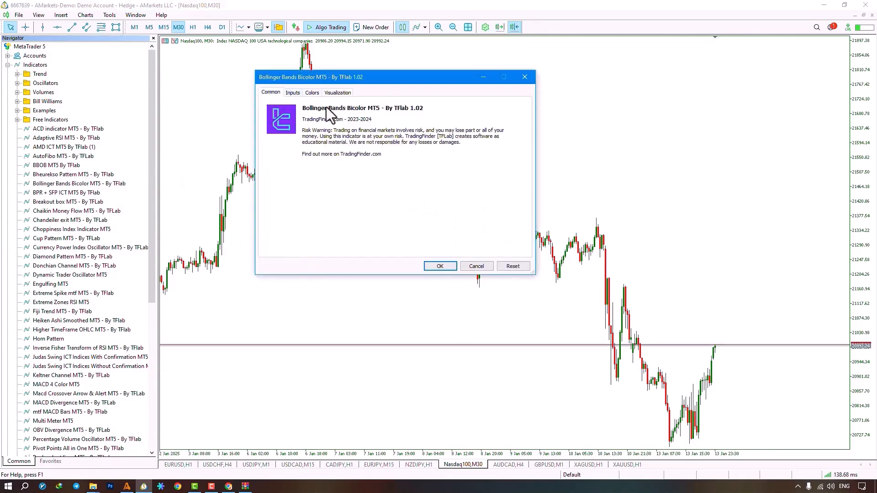
left_click(337, 93)
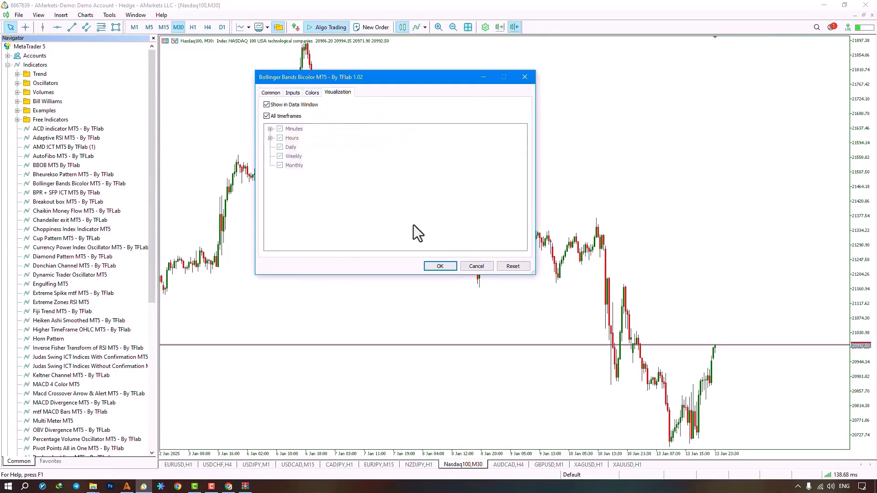
left_click(439, 266)
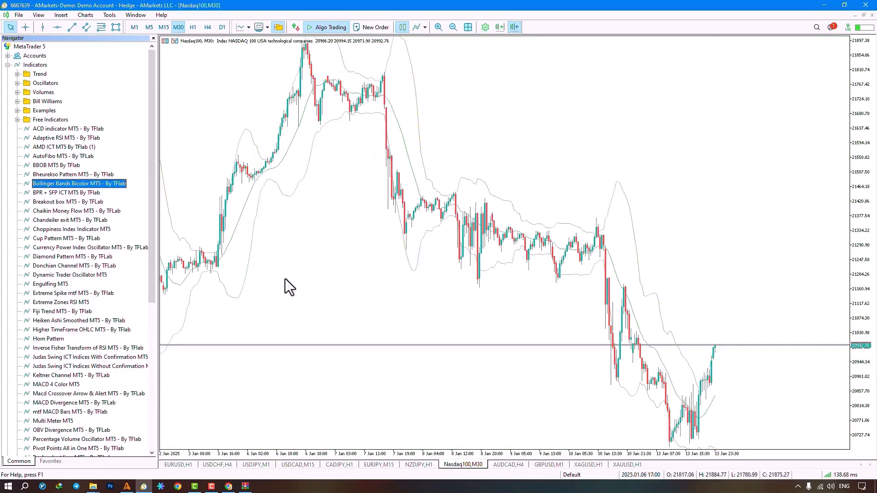